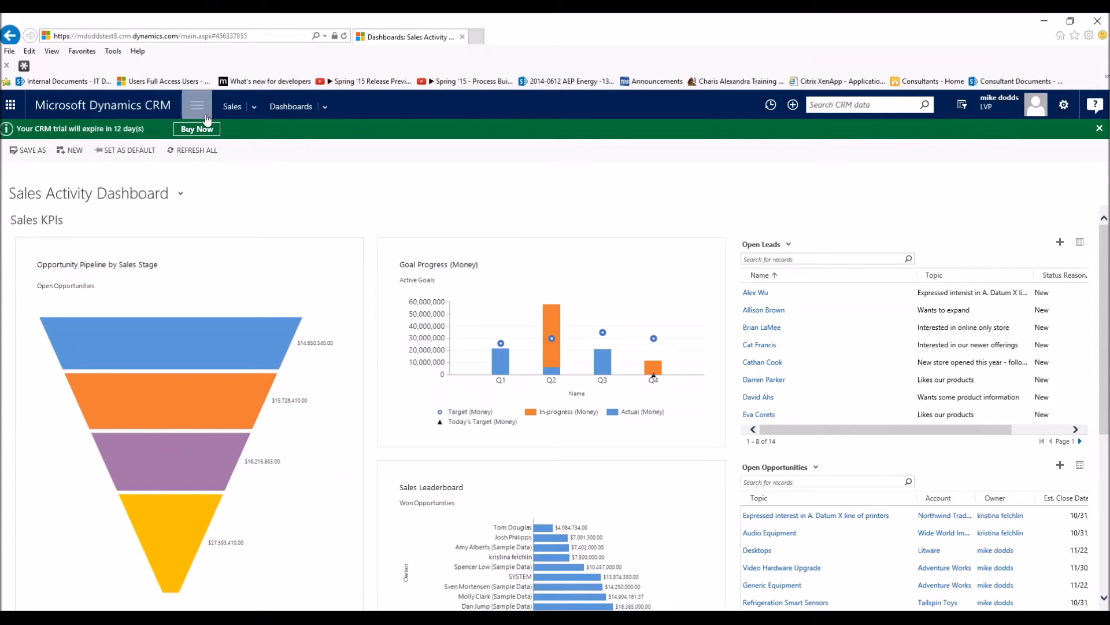
Navigate via the CRM work areas menu to the customer Accounts list
{"action": "left_click", "coordinate": [197, 105]}
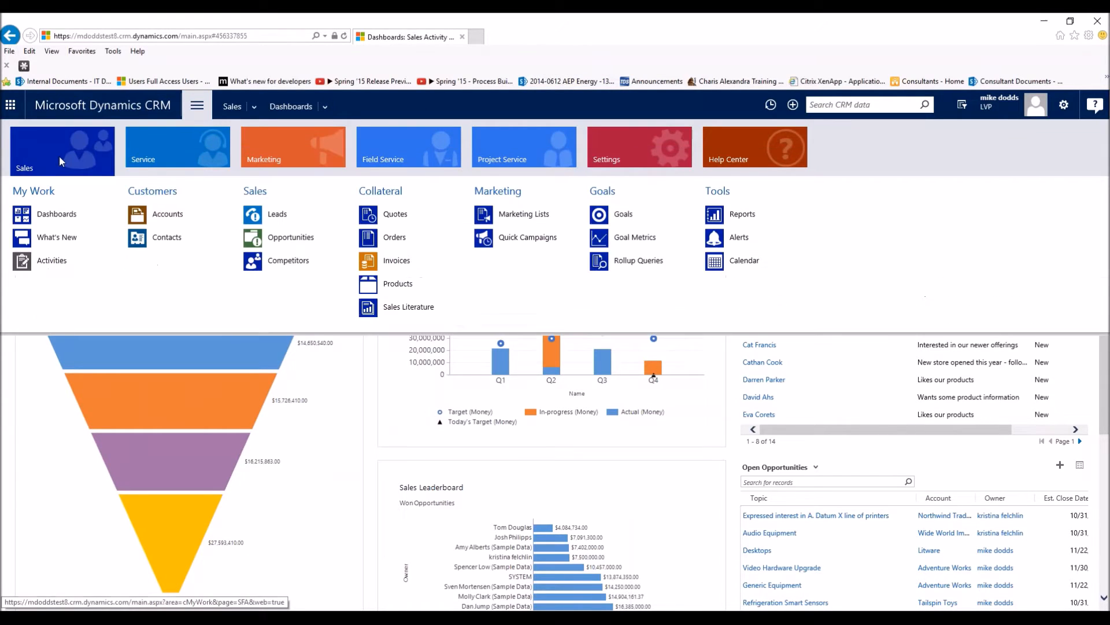
{"action": "left_click", "coordinate": [165, 214]}
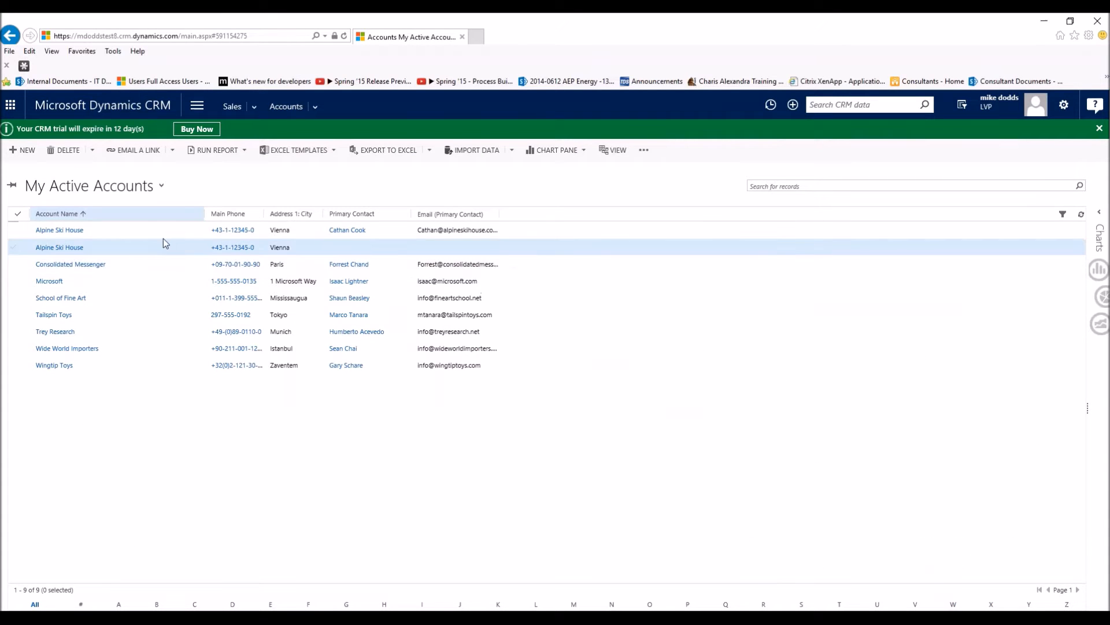
{"action": "mouse_move", "coordinate": [178, 248]}
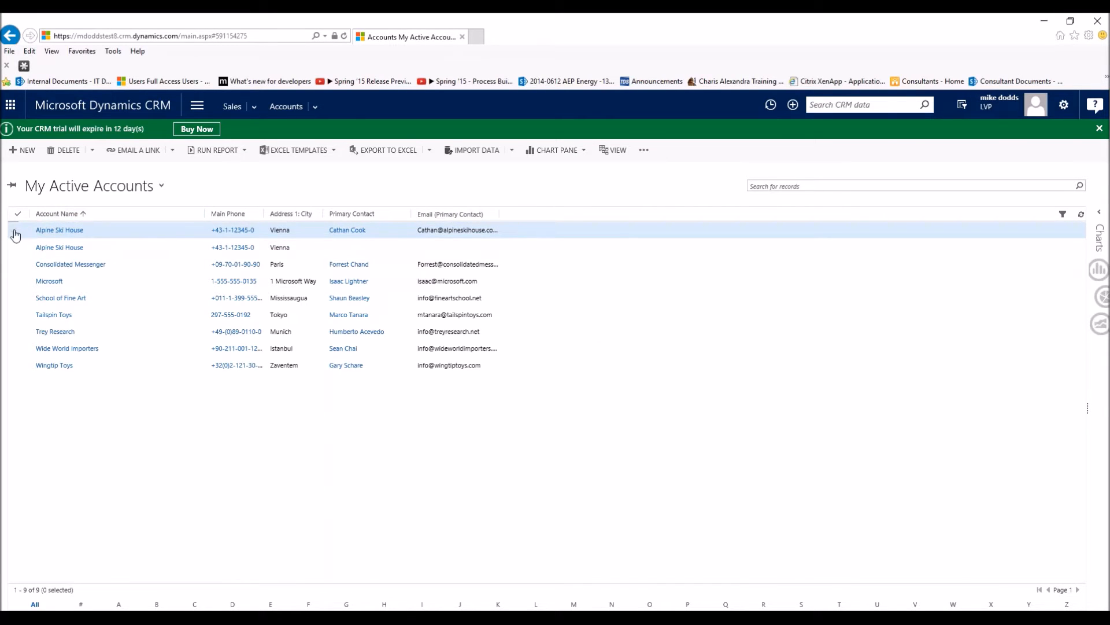
Select both Alpine Ski House rows in the My Active Accounts list
{"action": "left_click", "coordinate": [16, 229]}
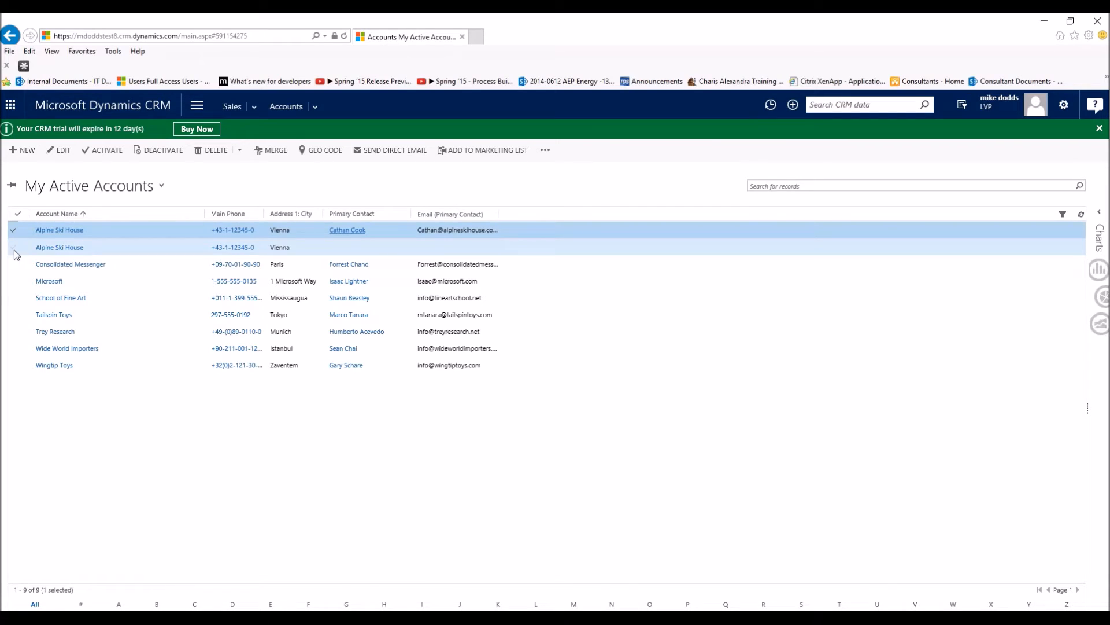
{"action": "left_click", "coordinate": [13, 248]}
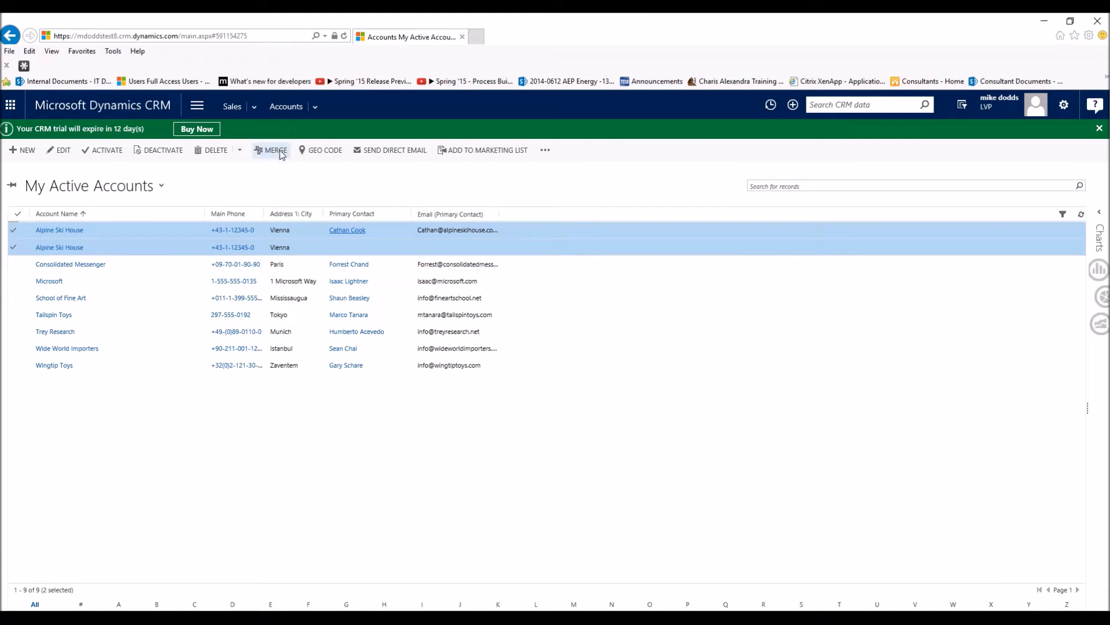
{"action": "mouse_move", "coordinate": [271, 149]}
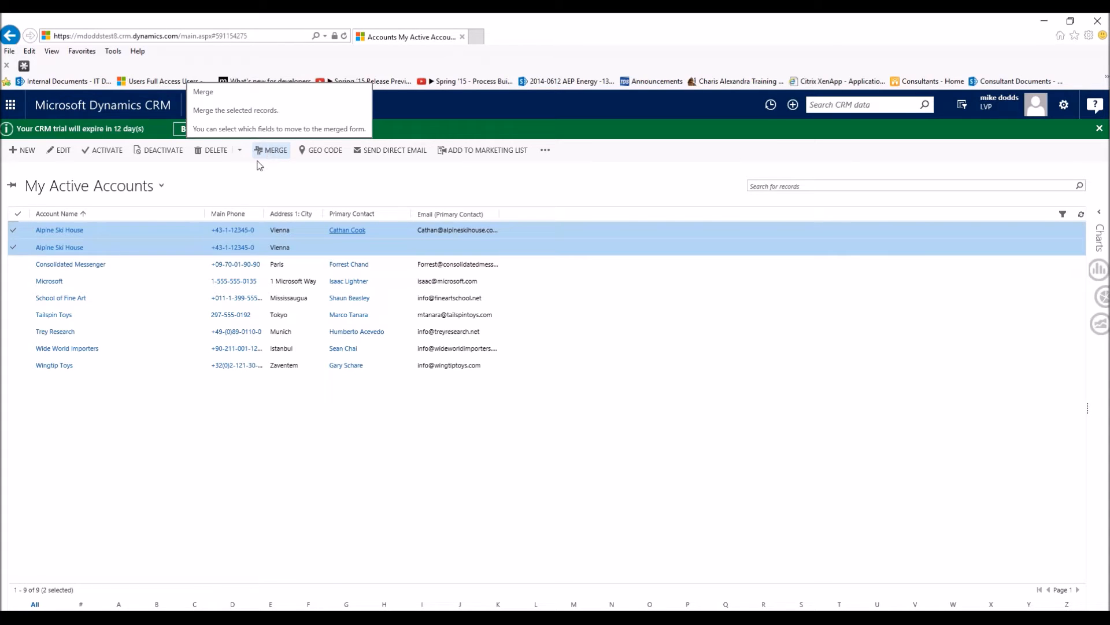
{"action": "left_click", "coordinate": [13, 264]}
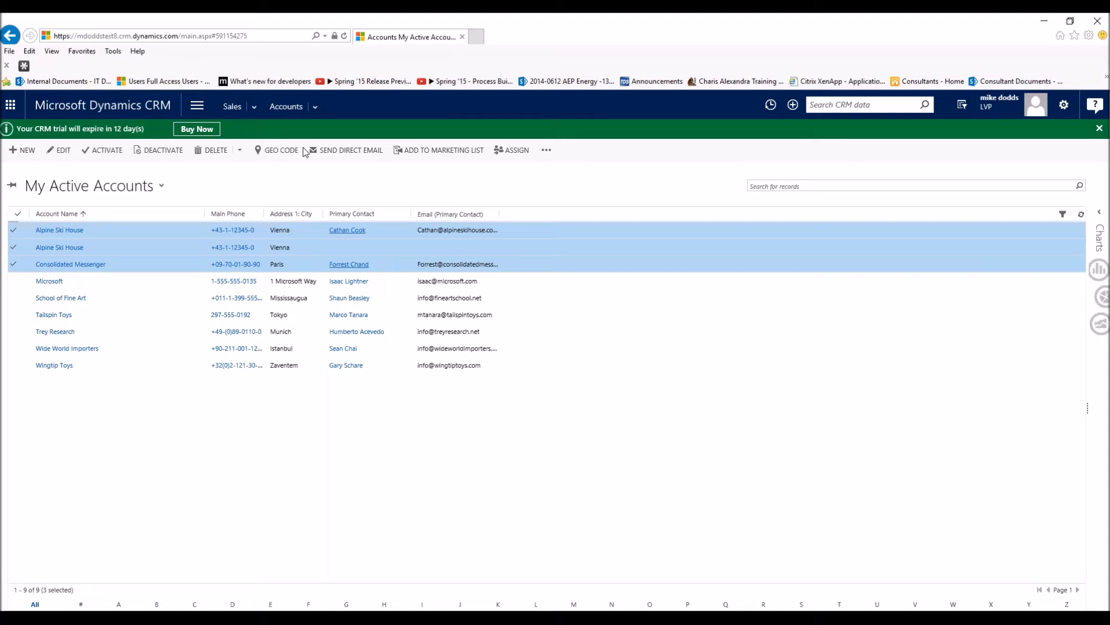
{"action": "mouse_move", "coordinate": [198, 194]}
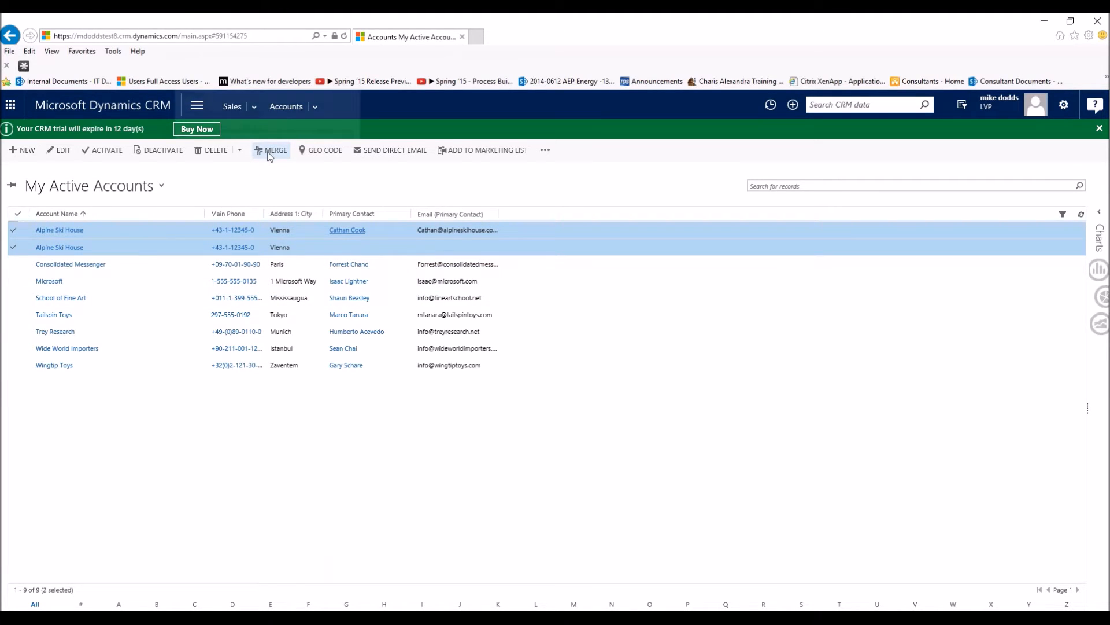
Launch Merge on the two selected accounts to bring up the Merge Records comparison
{"action": "left_click", "coordinate": [275, 150]}
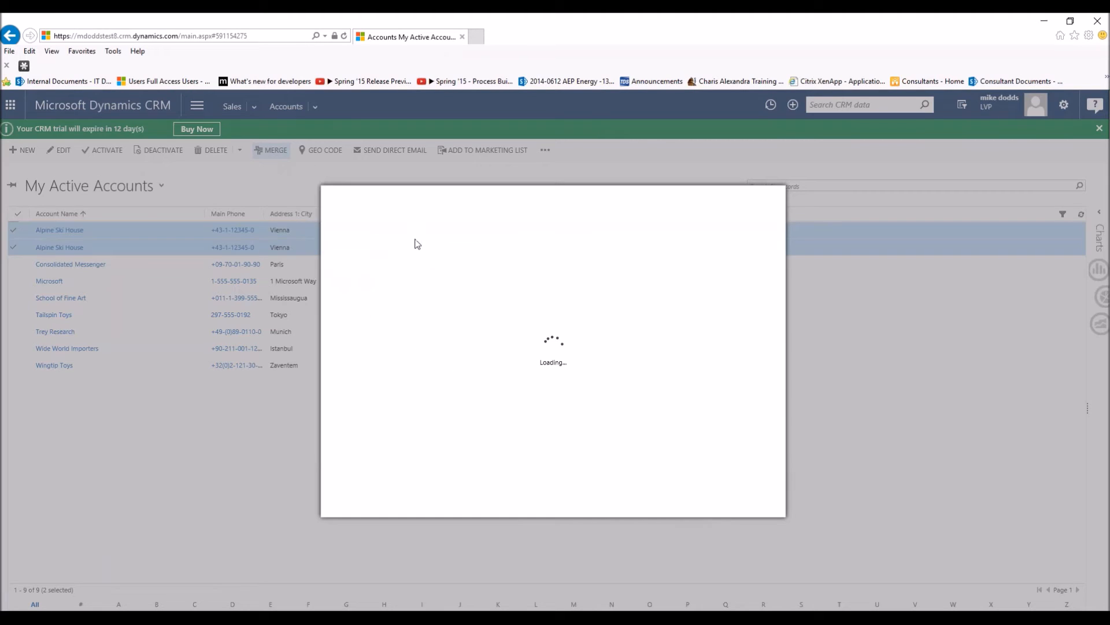
{"action": "left_click", "coordinate": [275, 150]}
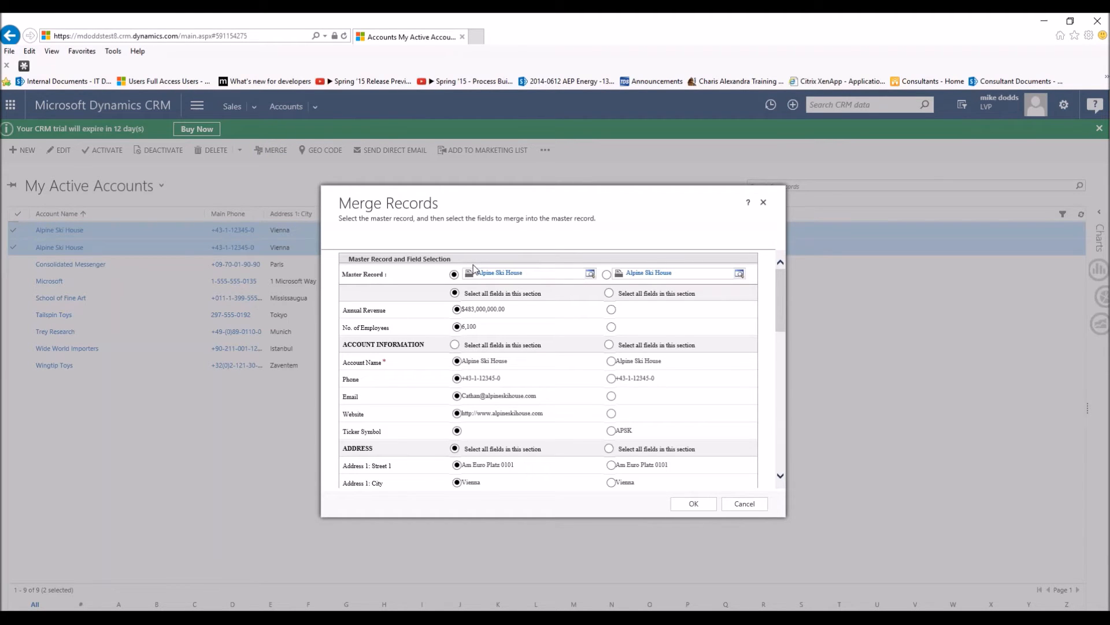
{"action": "mouse_move", "coordinate": [558, 269]}
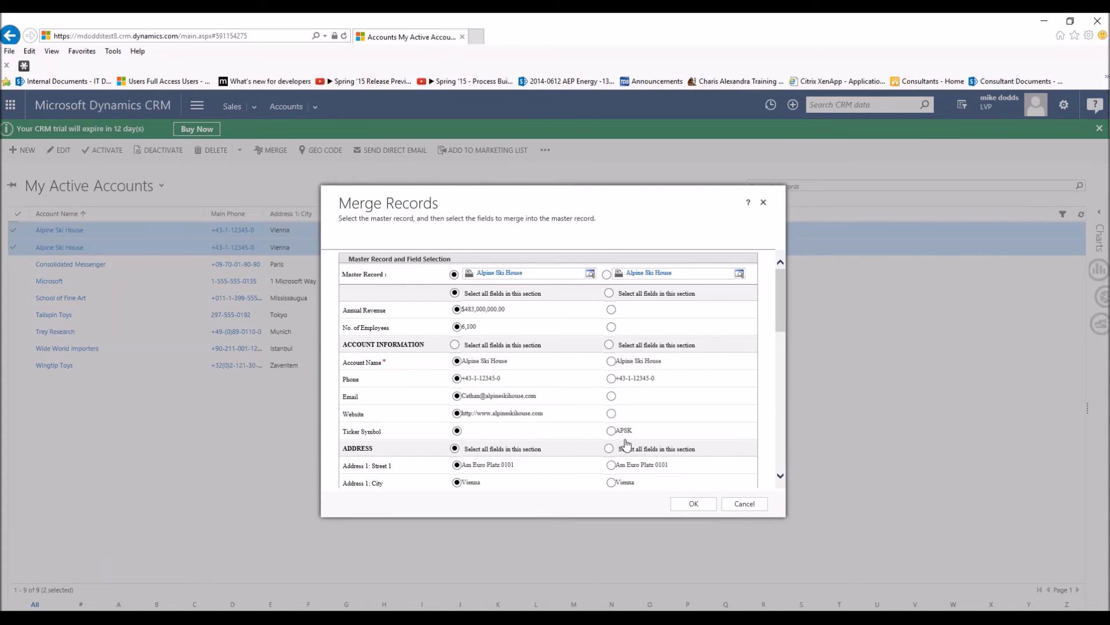
Choose the second record's ticker symbol APSK, latitude and longitude while reviewing the remaining fields
{"action": "left_click", "coordinate": [611, 430]}
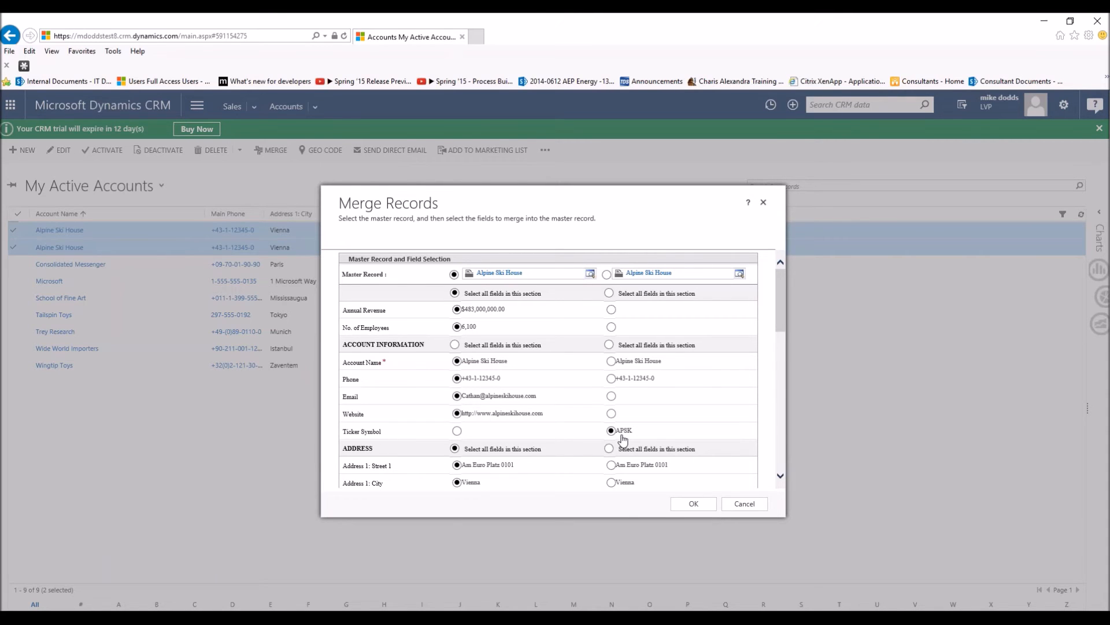
{"action": "scroll", "scroll_direction": "down", "scroll_amount": 3}
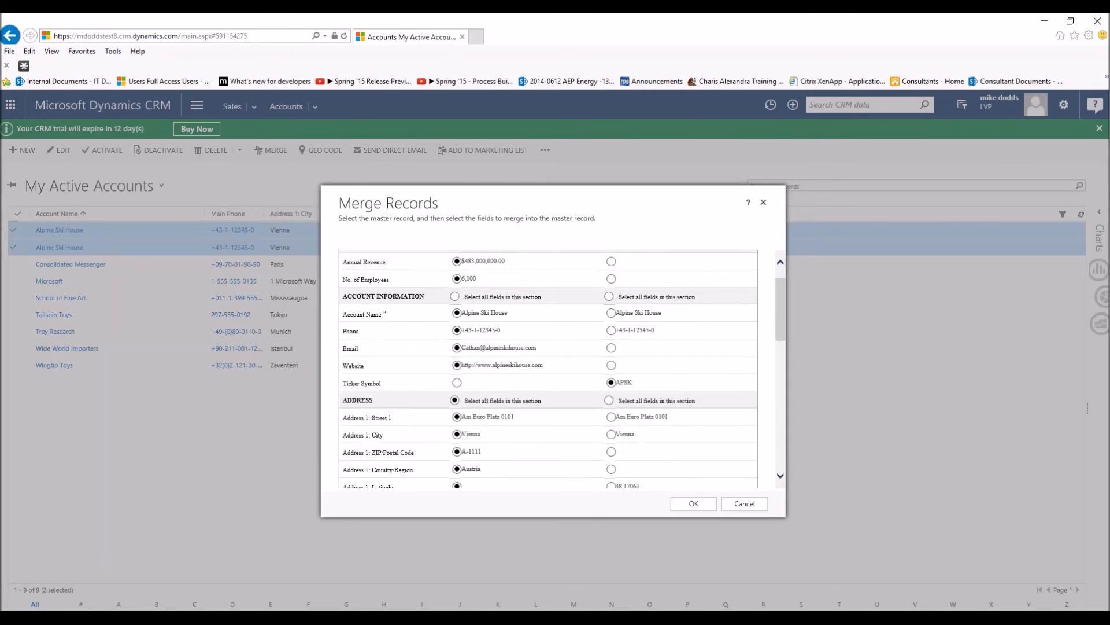
{"action": "scroll", "scroll_direction": "down", "scroll_amount": 3}
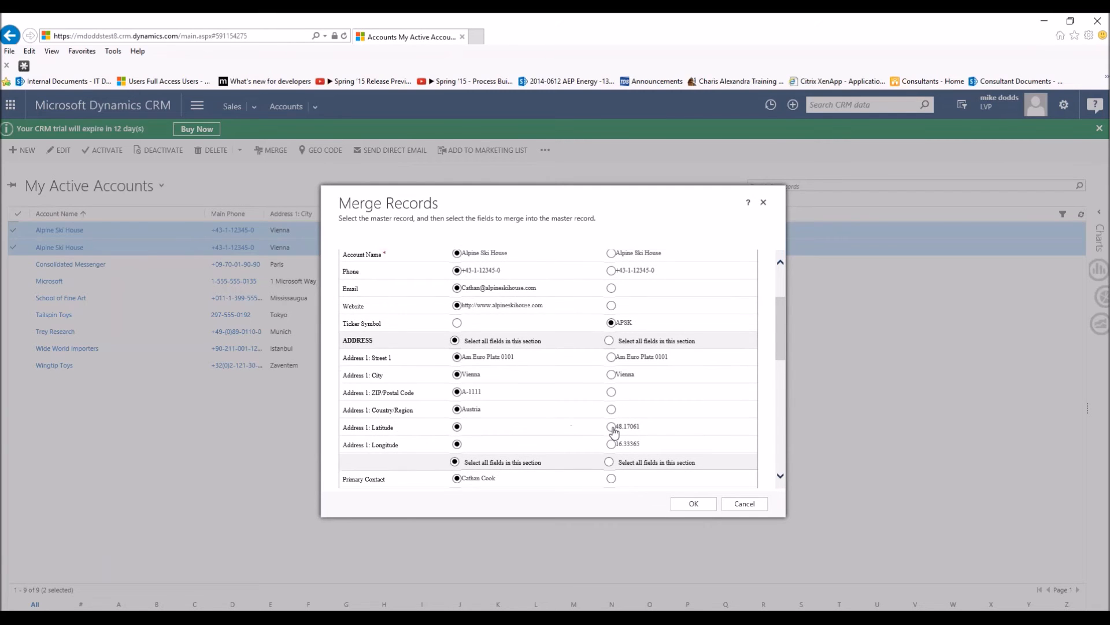
{"action": "left_click", "coordinate": [611, 426]}
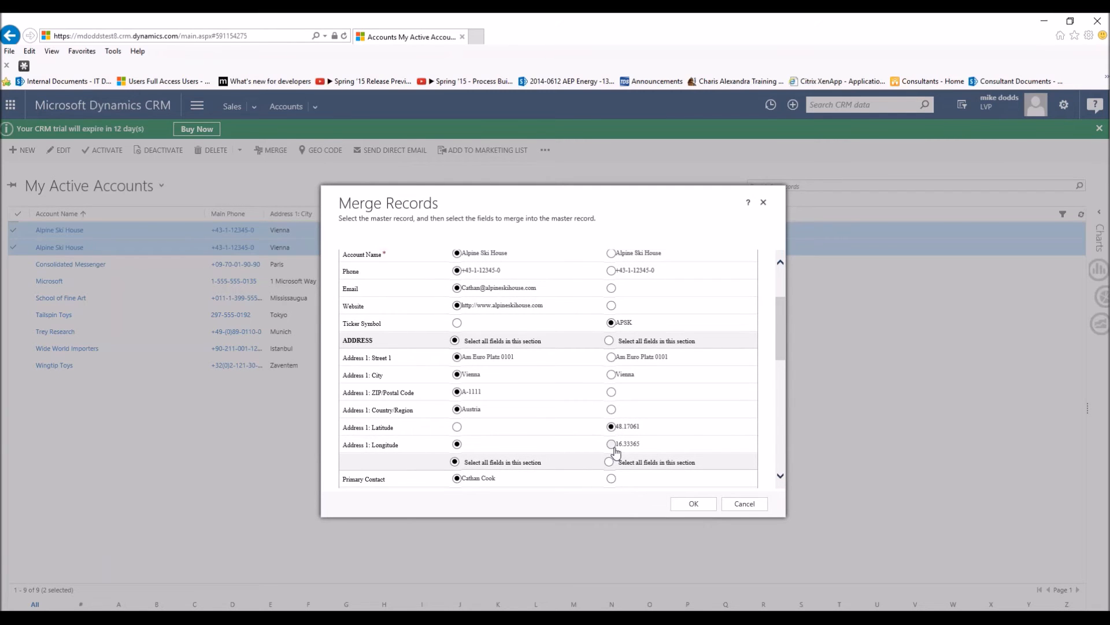
{"action": "scroll", "scroll_direction": "down", "scroll_amount": 3}
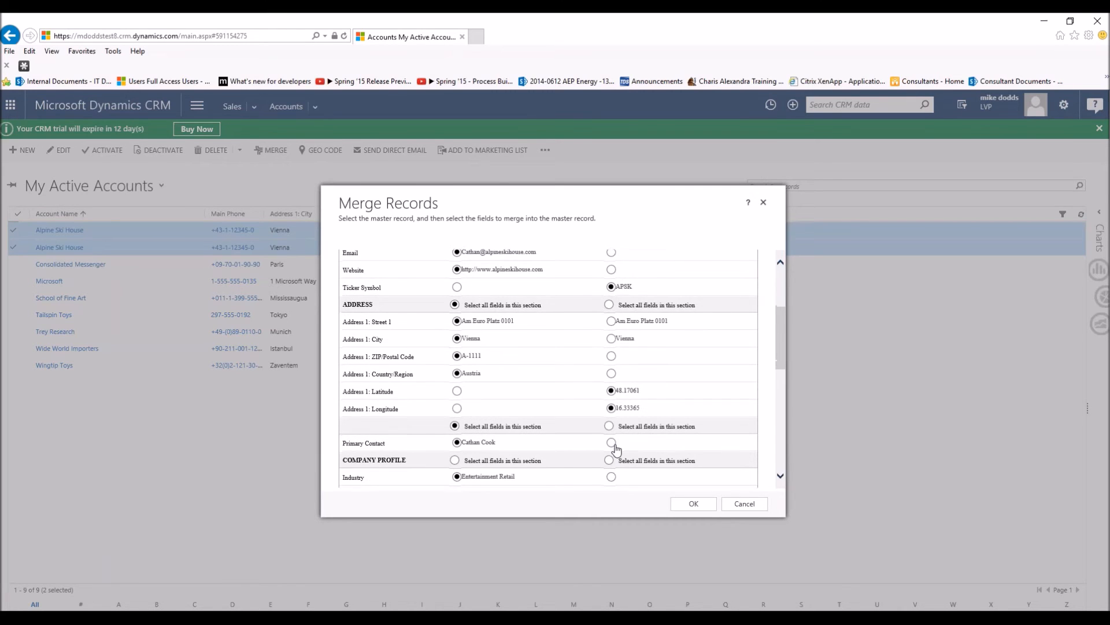
{"action": "scroll", "scroll_direction": "down", "scroll_amount": 3}
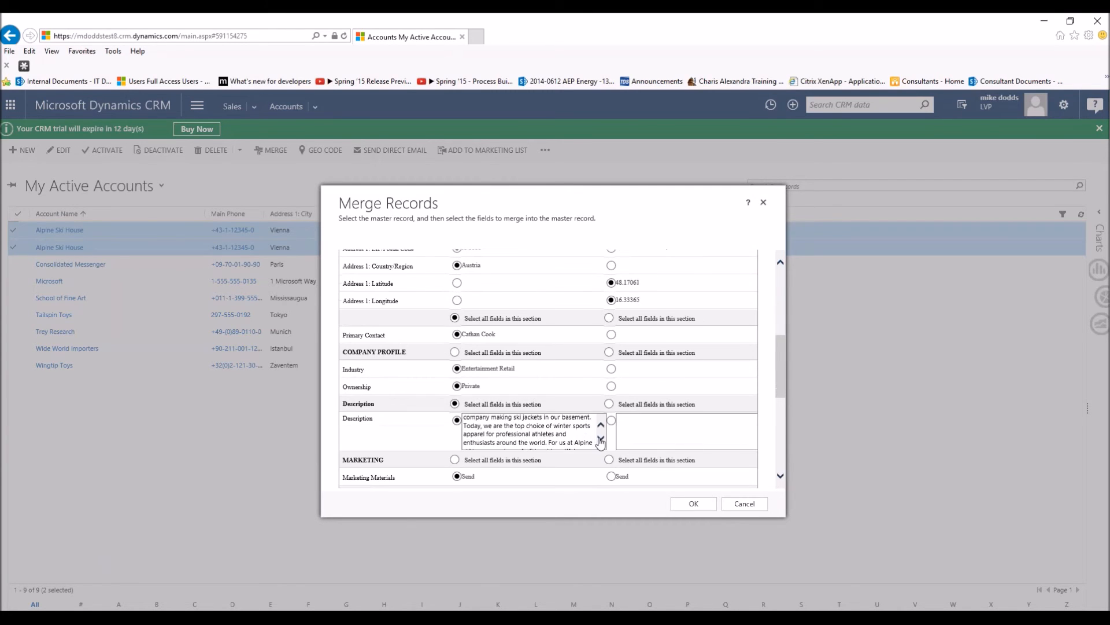
{"action": "scroll", "scroll_direction": "down", "scroll_amount": 3}
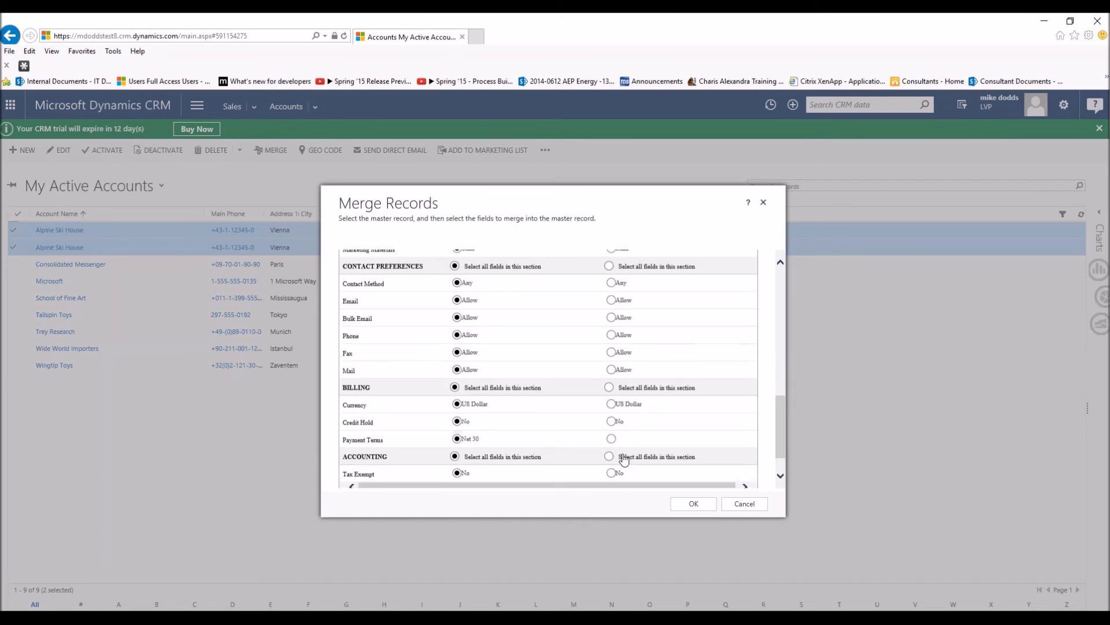
{"action": "scroll", "scroll_direction": "down", "scroll_amount": 3}
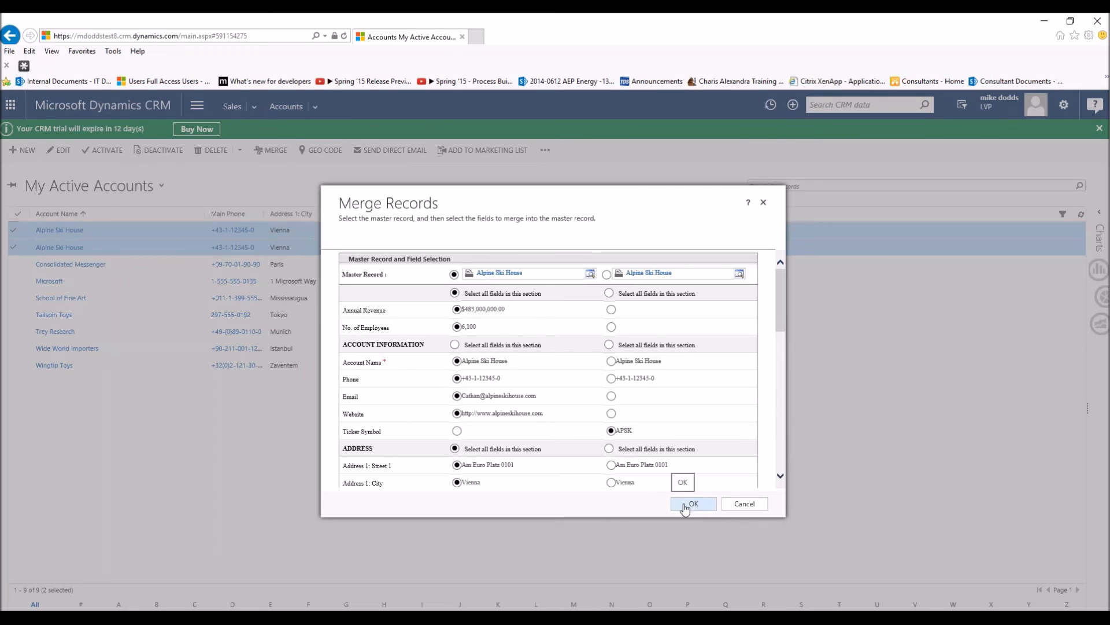
Confirm the merge and acknowledge the message that the subordinate record was deactivated
{"action": "left_click", "coordinate": [693, 504]}
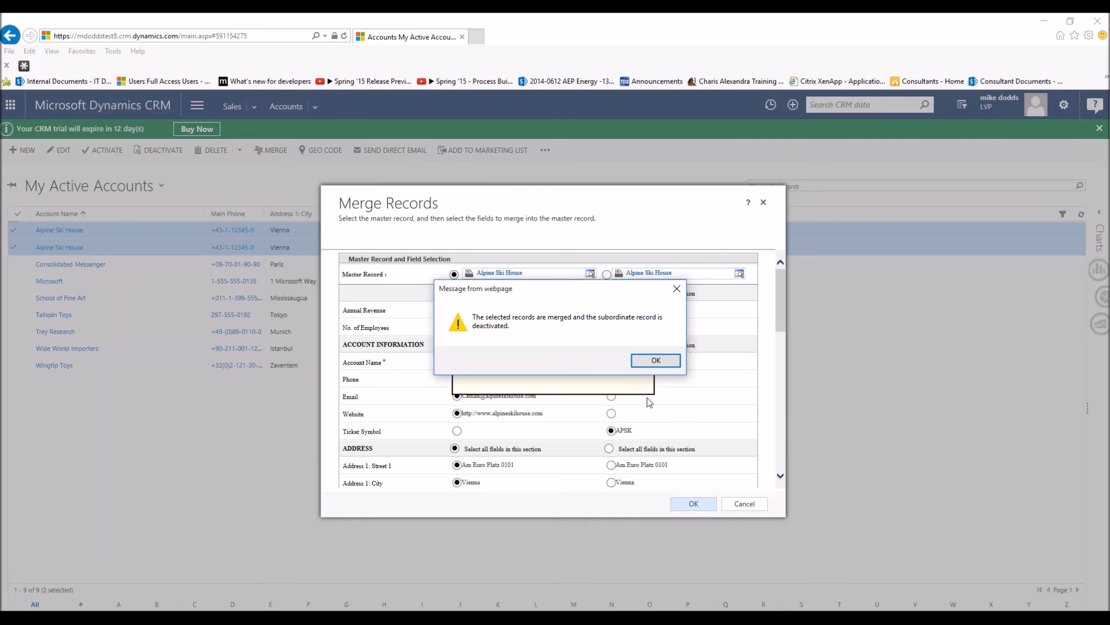
{"action": "mouse_move", "coordinate": [616, 384]}
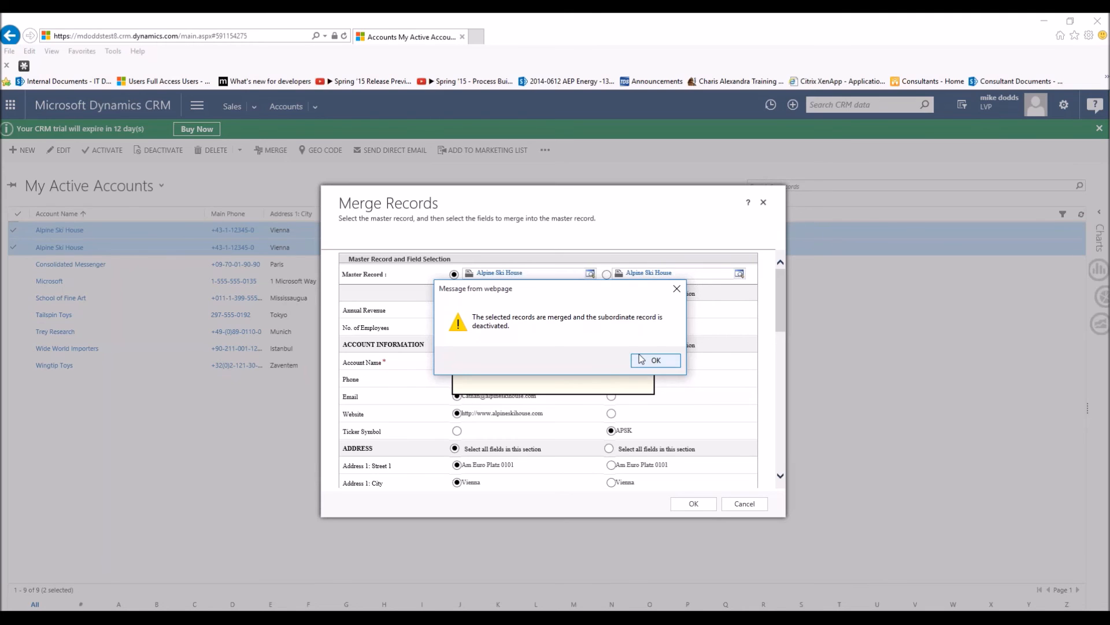
{"action": "left_click", "coordinate": [655, 360]}
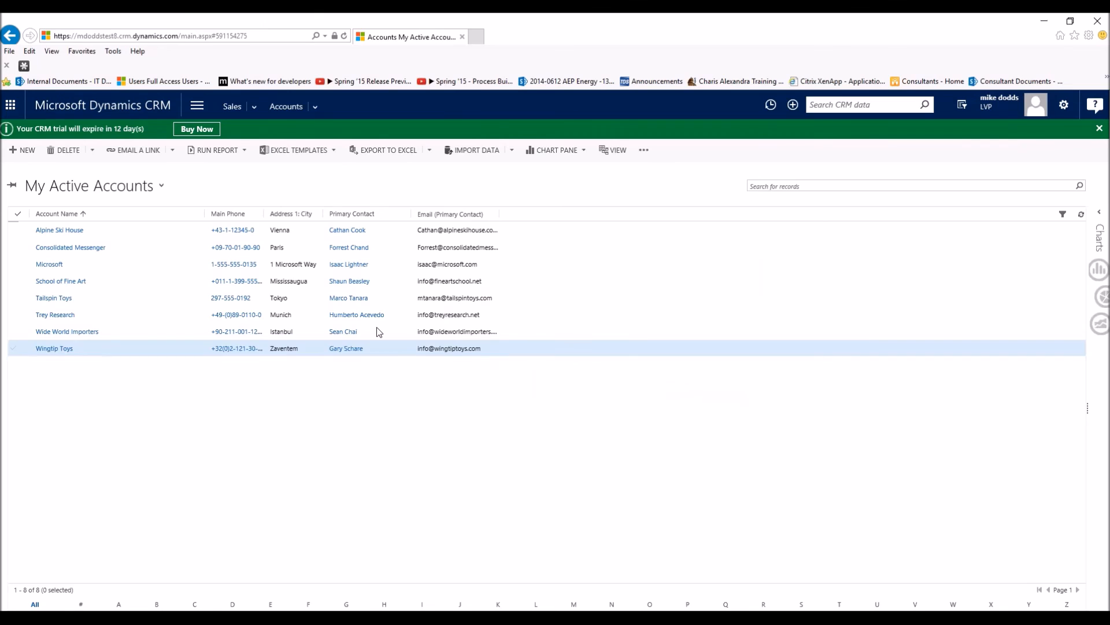
{"action": "left_click", "coordinate": [59, 229]}
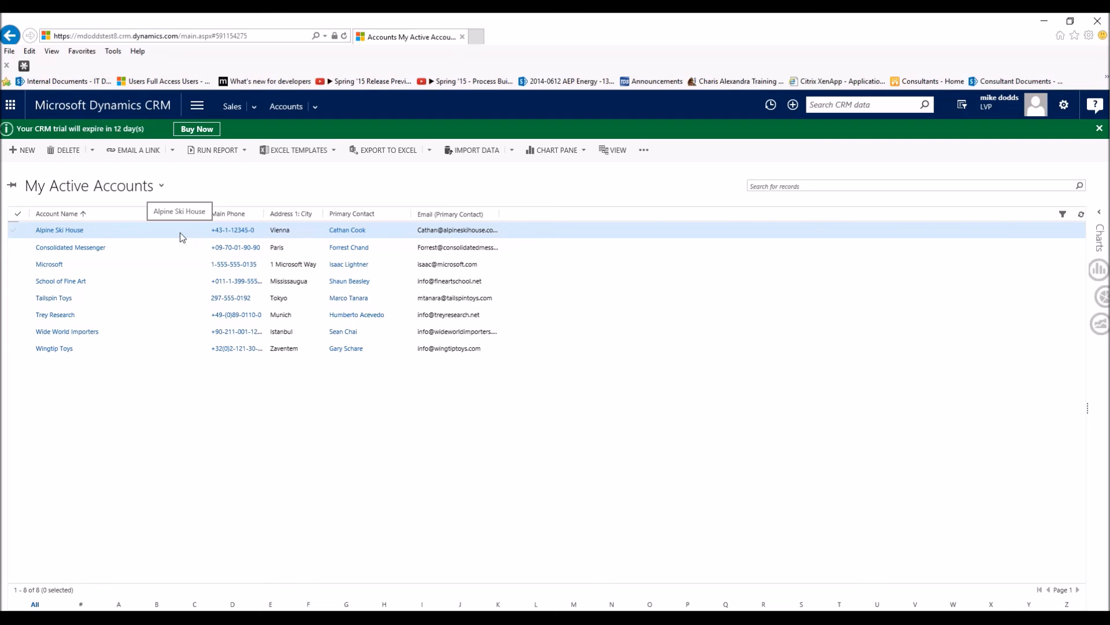
{"action": "mouse_move", "coordinate": [181, 237]}
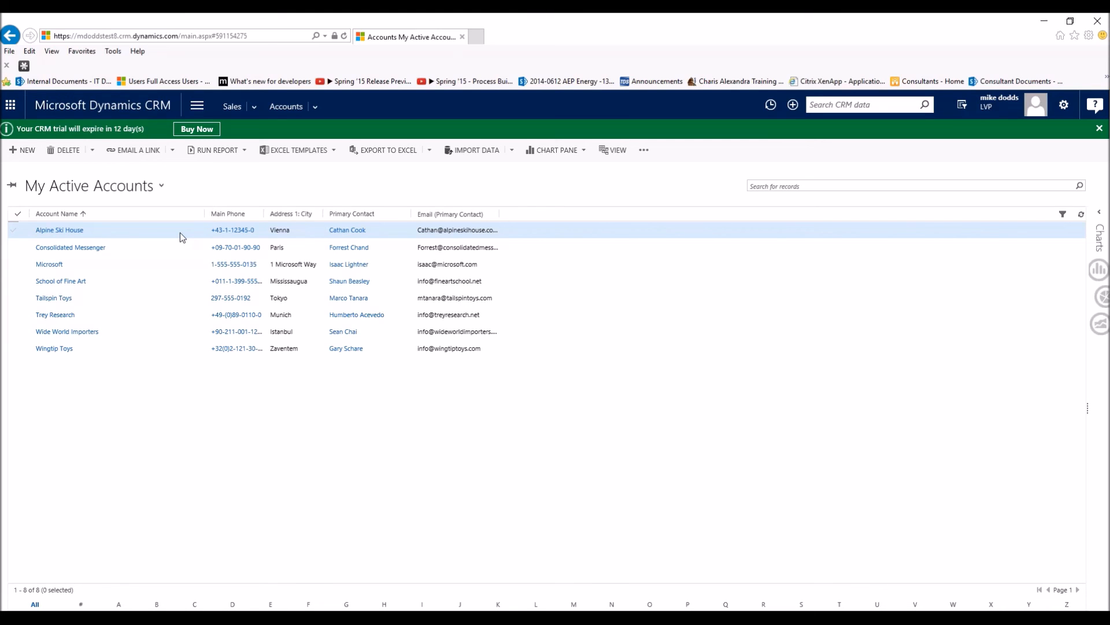